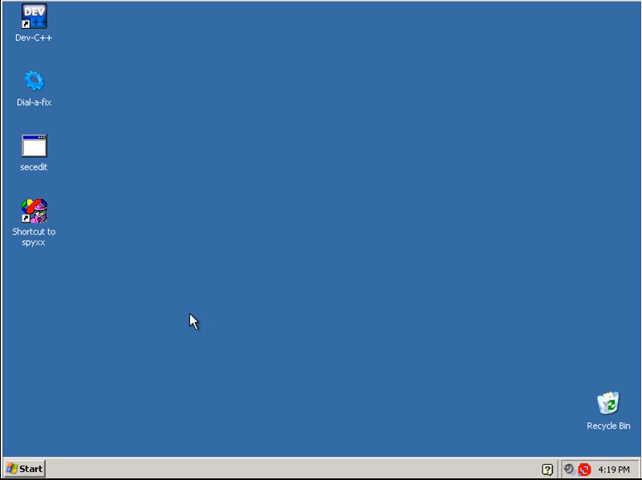
mouse_move(192, 328)
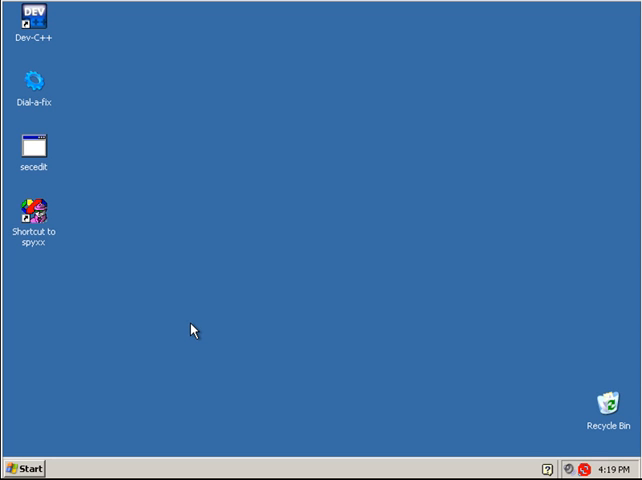
mouse_move(200, 332)
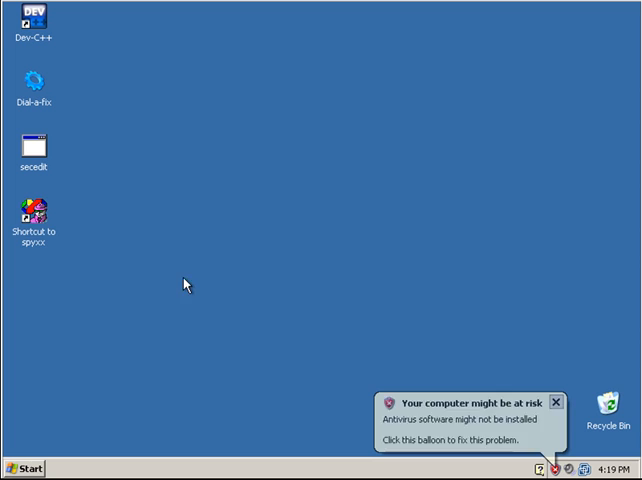
Launch the Dial-a-fix repair tool from its desktop shortcut.
click(32, 212)
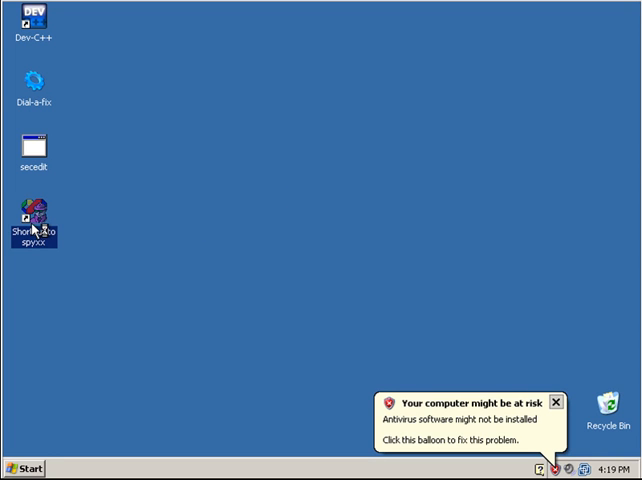
mouse_move(34, 224)
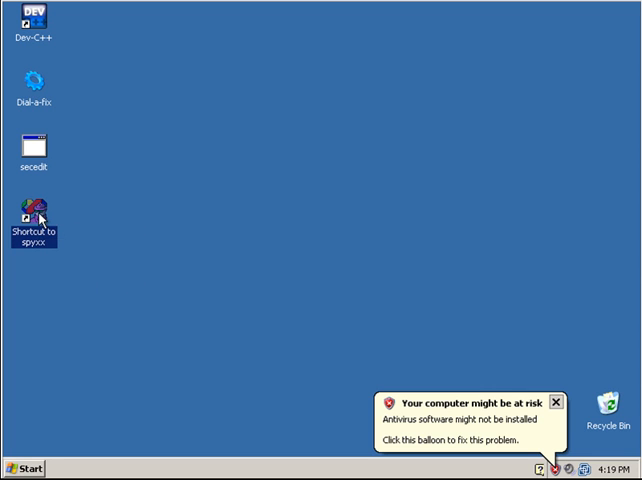
mouse_move(168, 218)
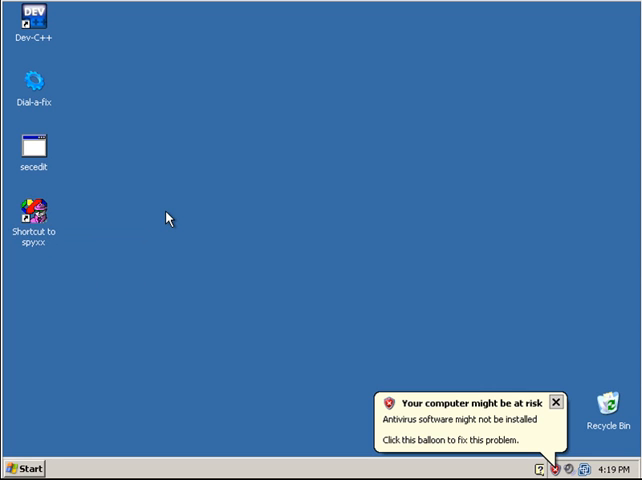
mouse_move(60, 102)
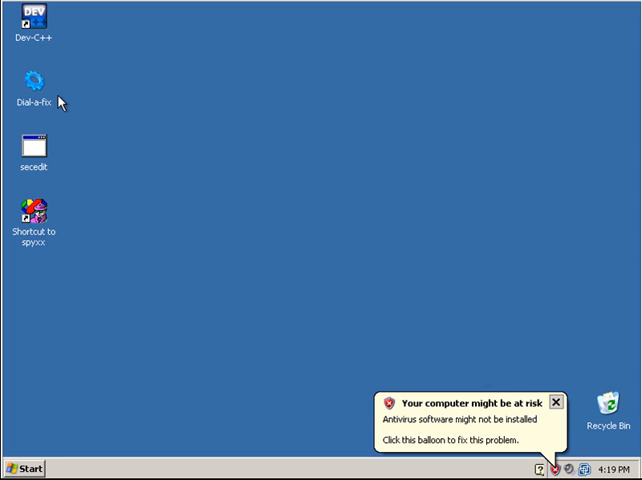
click(32, 80)
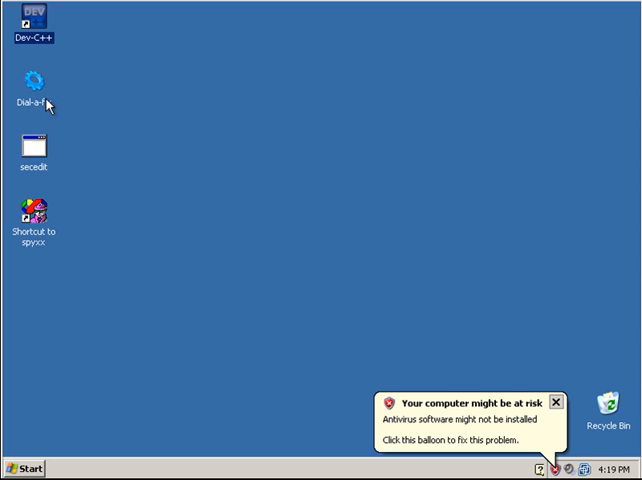
mouse_move(40, 90)
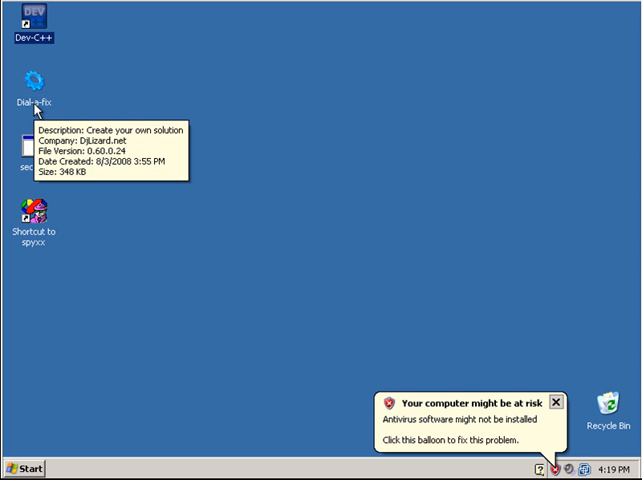
double_click(36, 76)
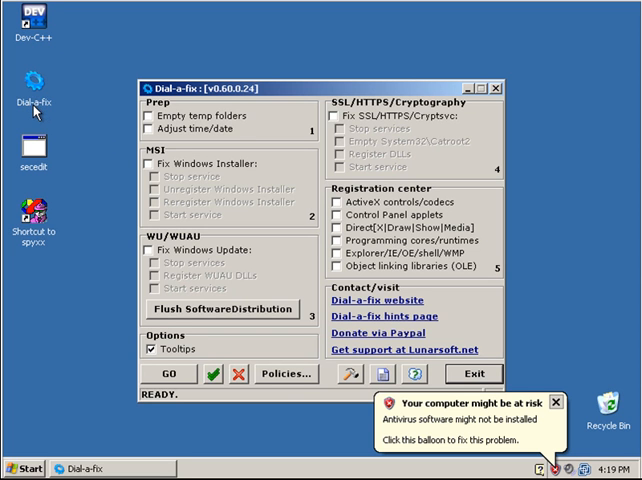
mouse_move(210, 372)
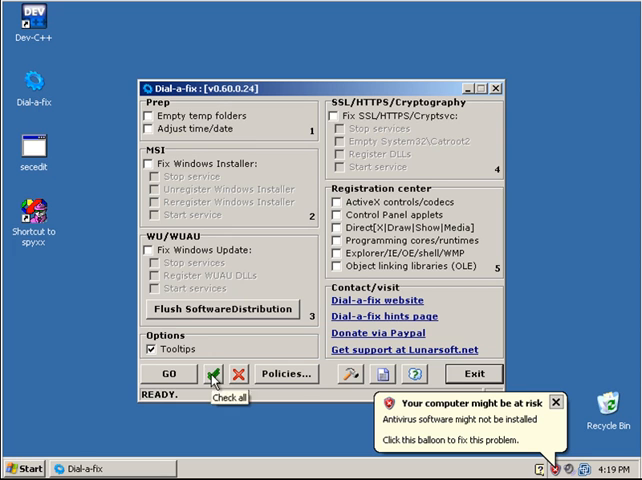
Tick every fix, start them with GO, answer Yes to the update-history prompt, then Exit.
click(212, 372)
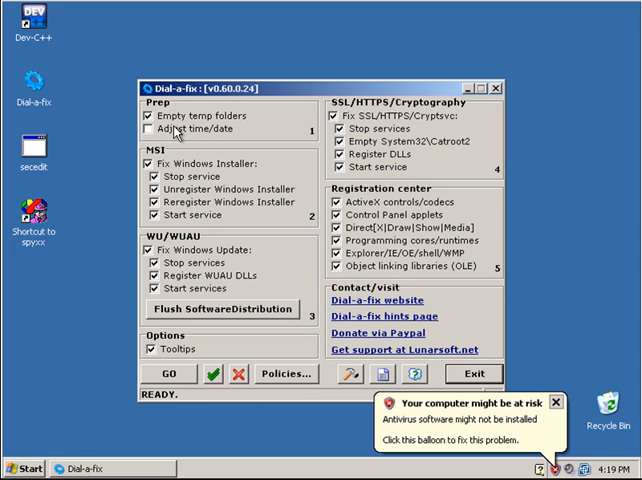
click(222, 308)
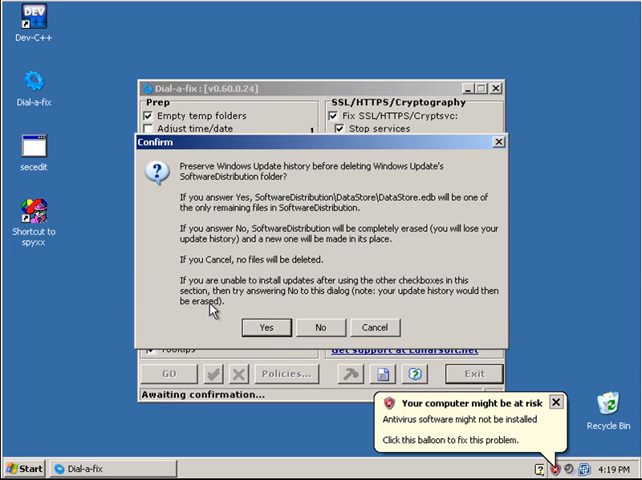
click(264, 328)
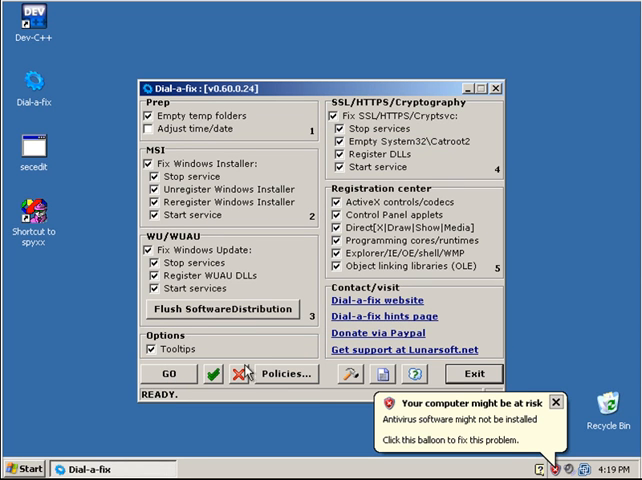
click(284, 372)
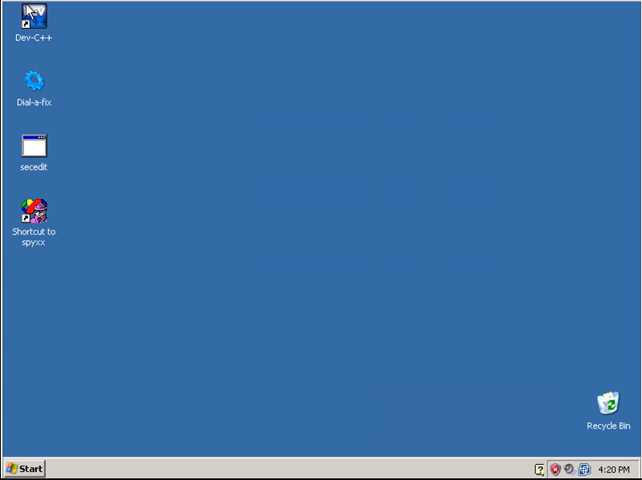
Create a new Dev-C++ source file with createprocess and waitWindowEx helper functions, then minimise.
click(34, 18)
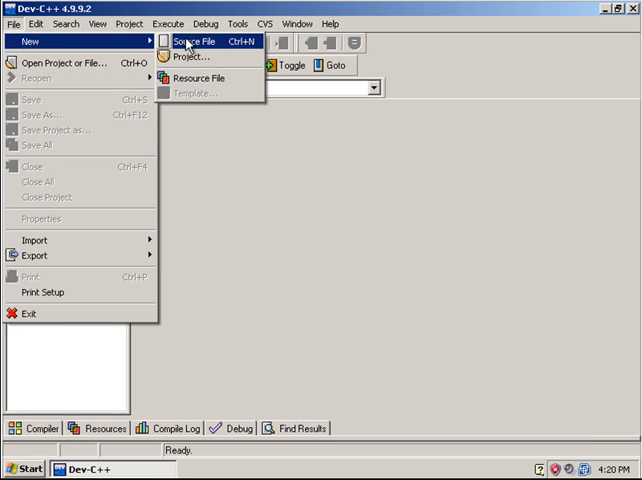
click(190, 40)
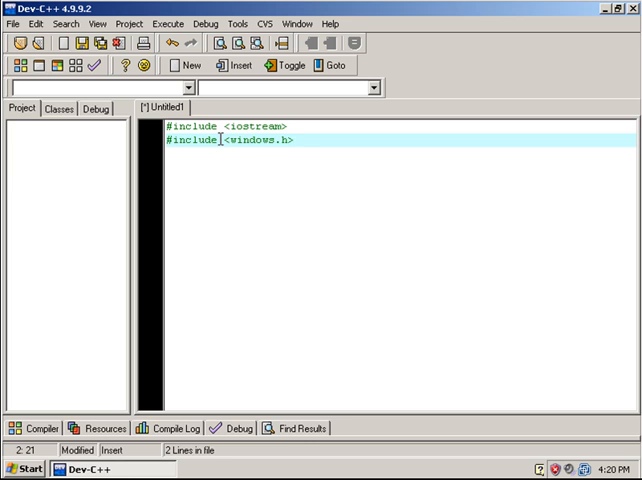
mouse_move(316, 154)
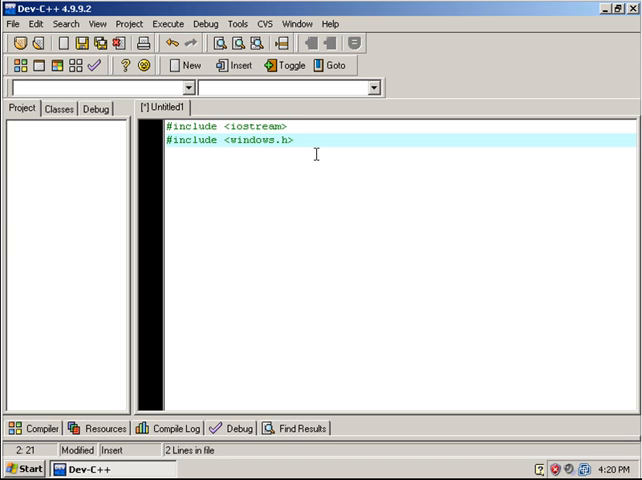
double_click(244, 140)
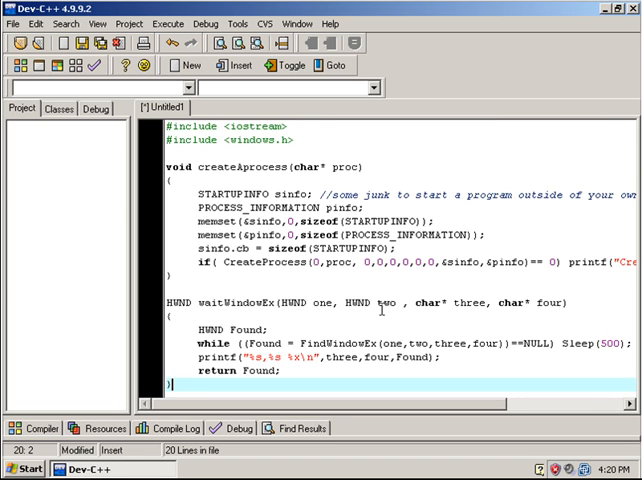
mouse_move(560, 298)
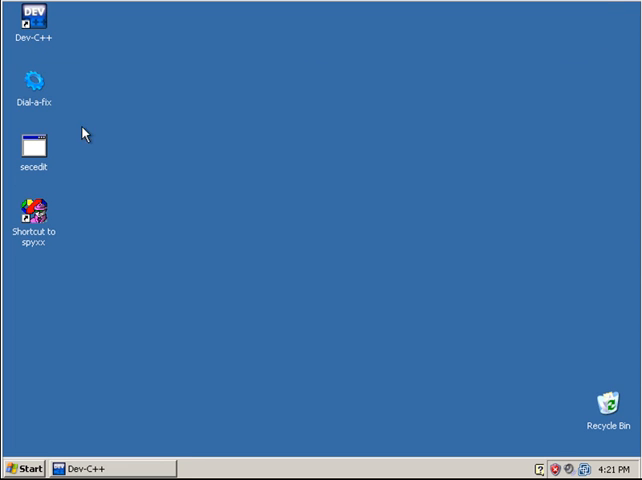
Run Dial-a-fix and inspect its main window in Spy++: children, caption and class TForm1.
double_click(32, 78)
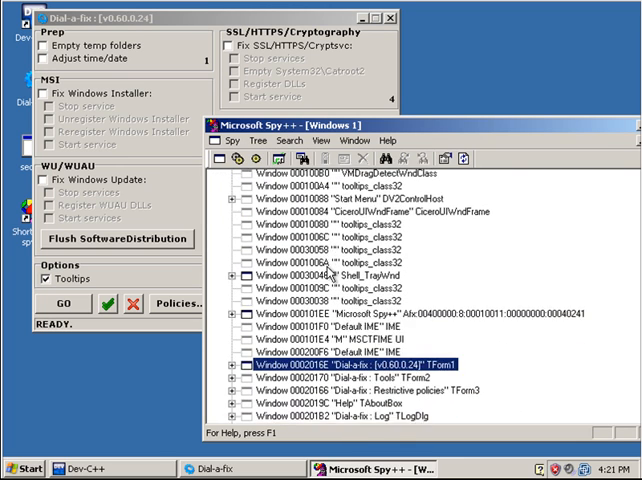
scroll(down, 3)
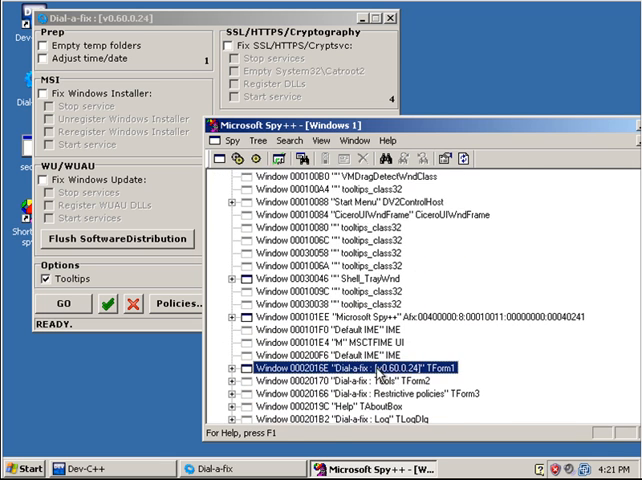
mouse_move(378, 374)
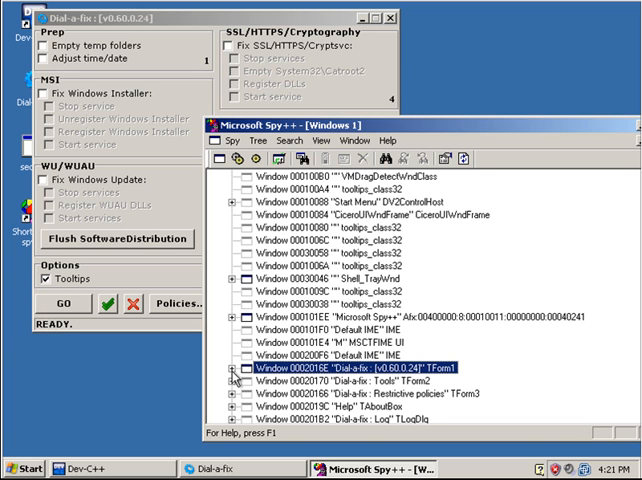
click(232, 376)
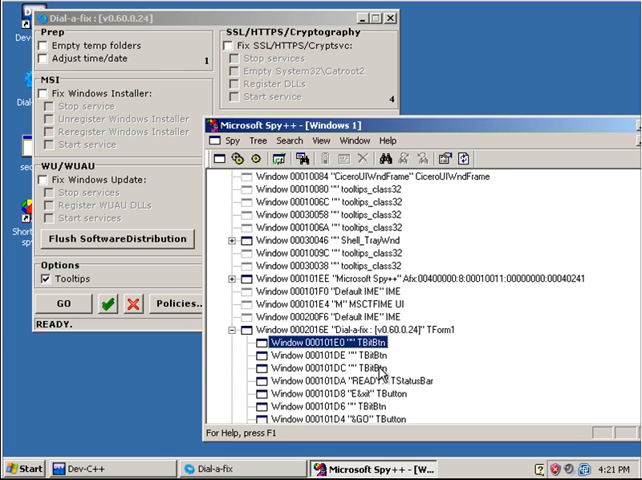
mouse_move(372, 372)
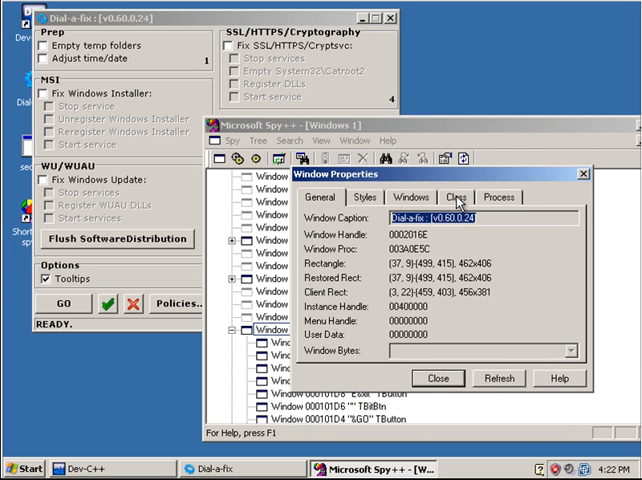
click(456, 196)
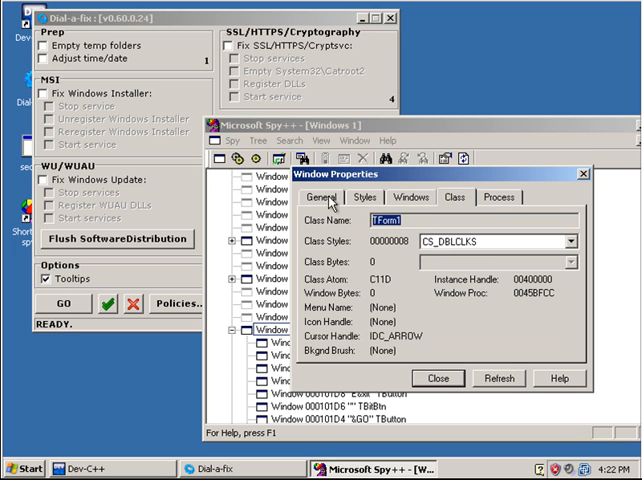
click(436, 378)
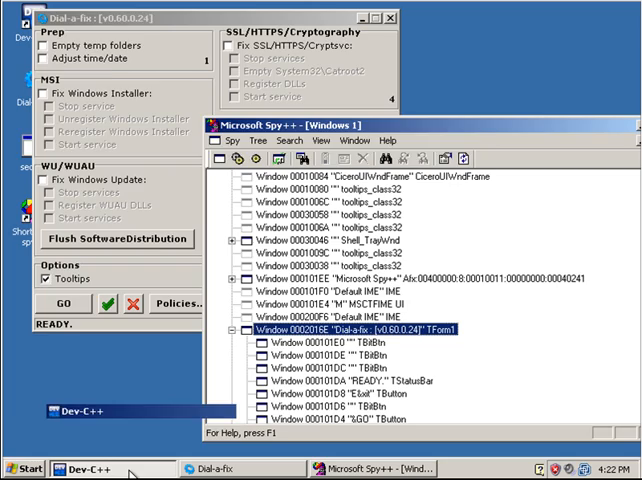
click(90, 468)
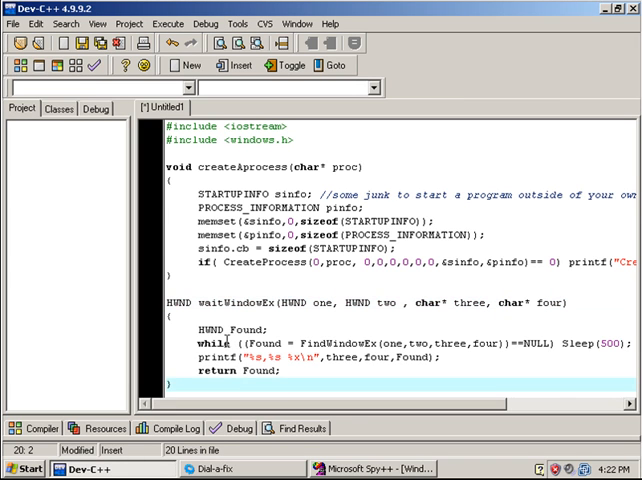
double_click(214, 344)
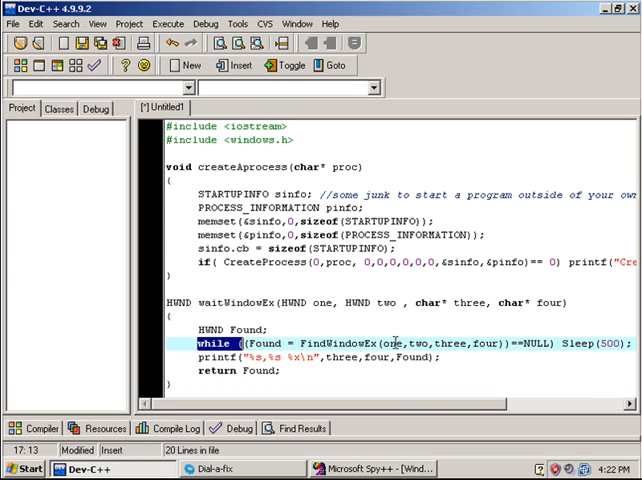
scroll(right, 3)
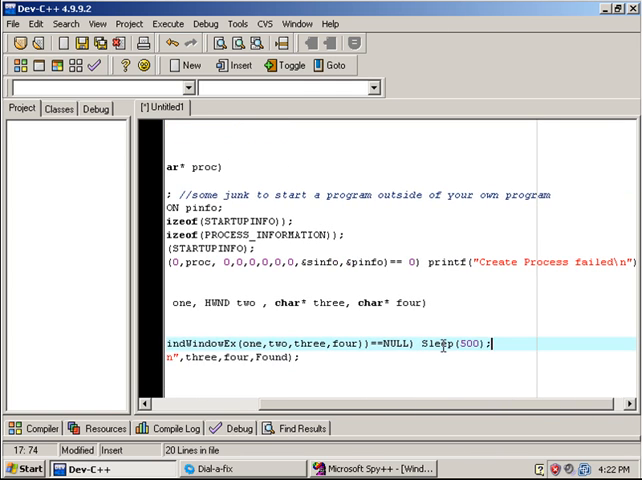
scroll(left, 3)
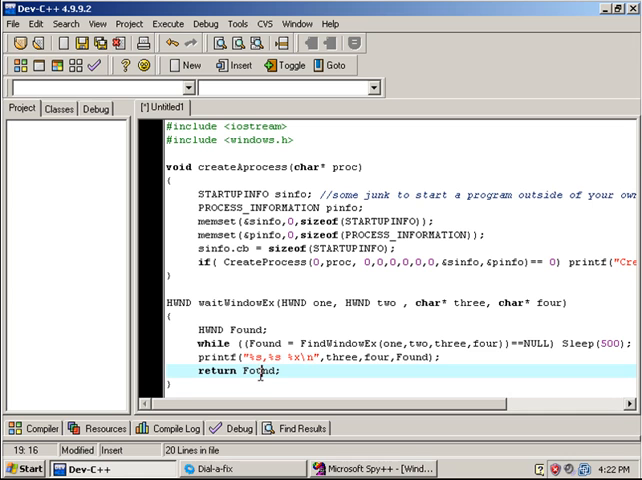
double_click(258, 372)
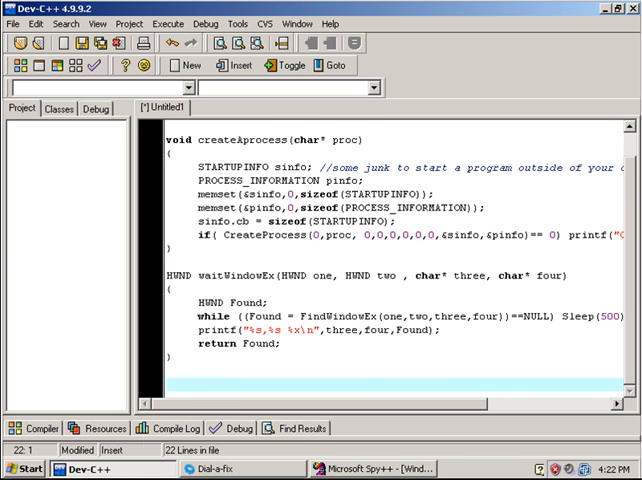
Review main()'s handle declarations and TForm1 wait, then bring Spy++ Window Properties up beside it.
scroll(down, 3)
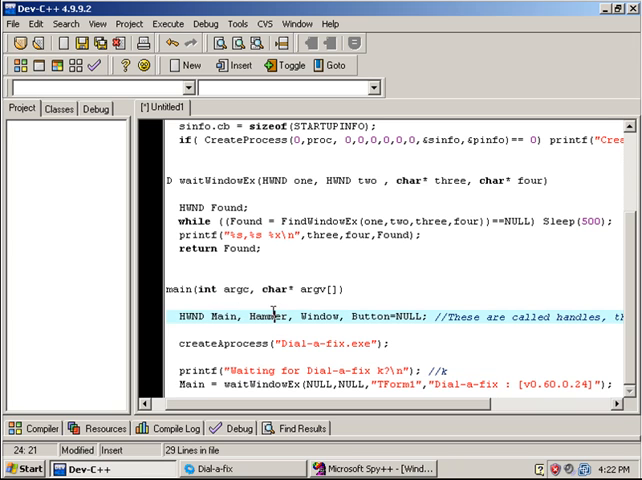
double_click(220, 316)
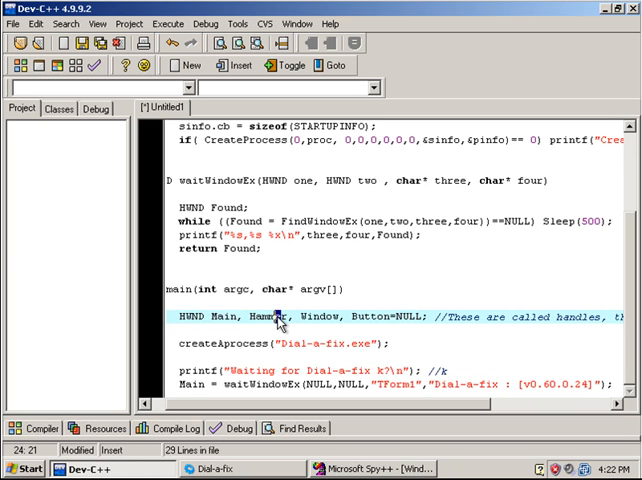
double_click(266, 316)
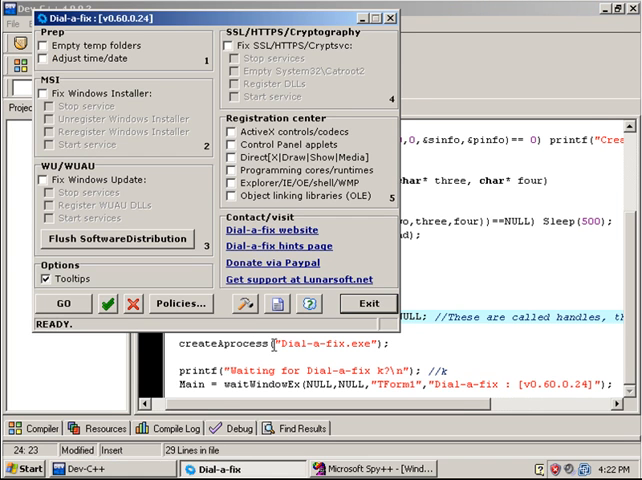
click(368, 304)
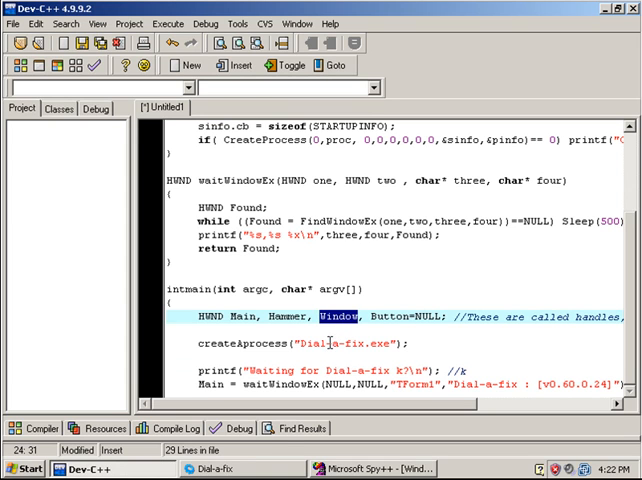
double_click(388, 316)
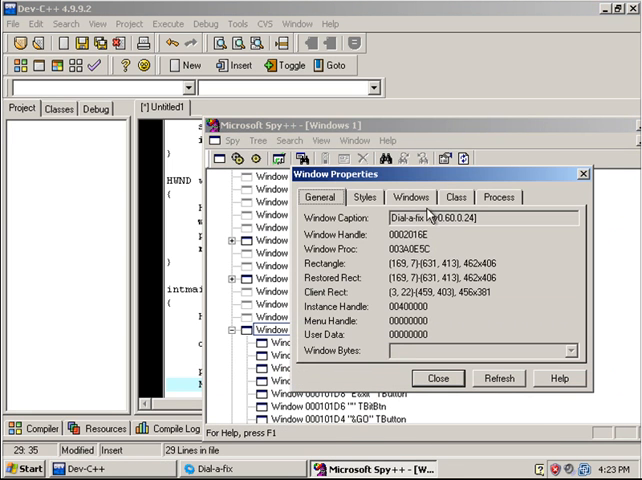
Confirm the window class is TForm1 in Spy++ Properties and close the details.
click(456, 196)
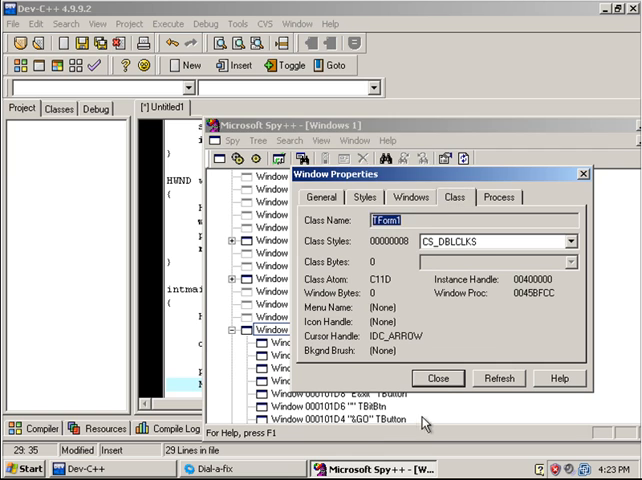
click(320, 196)
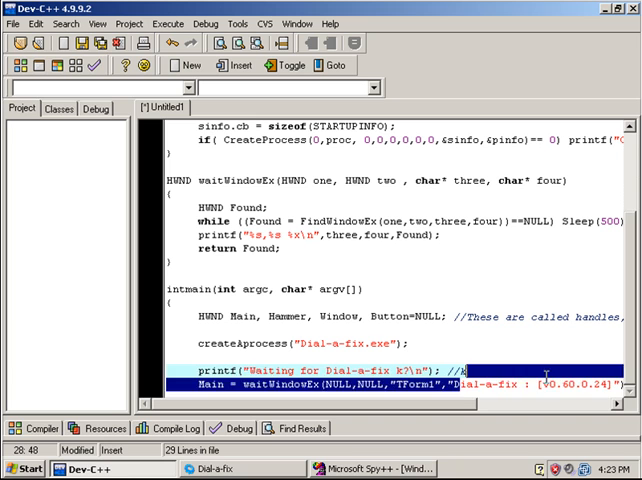
Add a for loop after the Main wait that finds each TBitBtn and keeps the second as Hammer.
click(476, 384)
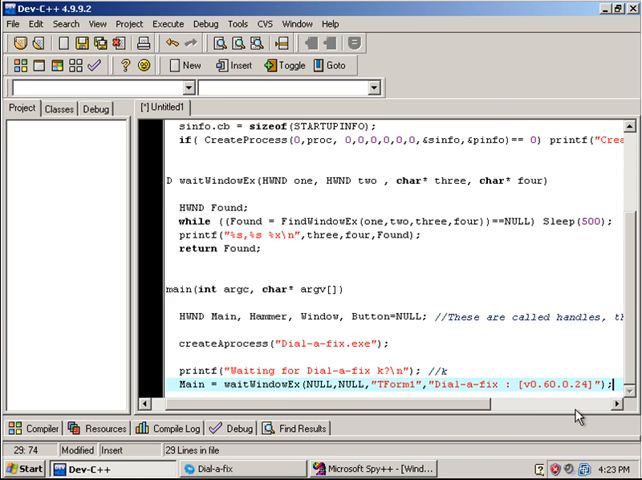
key(Return)
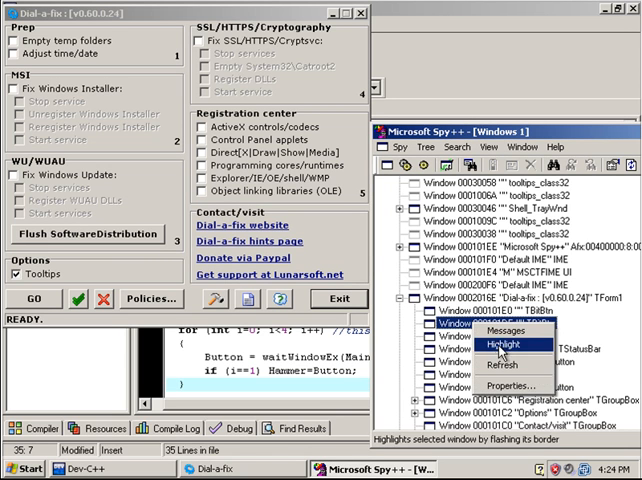
Inspect a Dial-a-fix child button entry in the Spy++ tree, then return to the source.
click(498, 344)
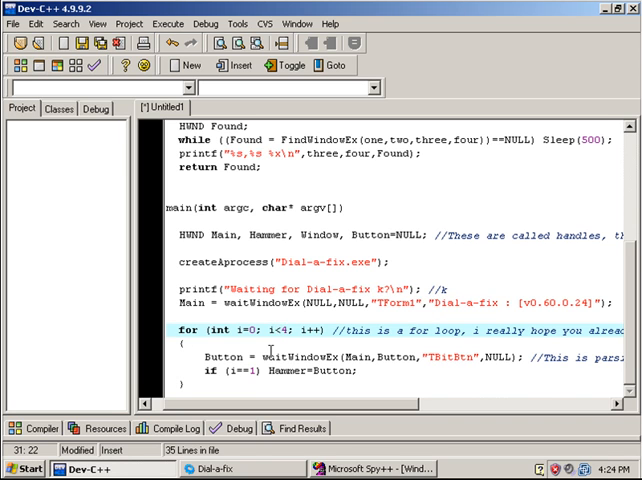
mouse_move(272, 350)
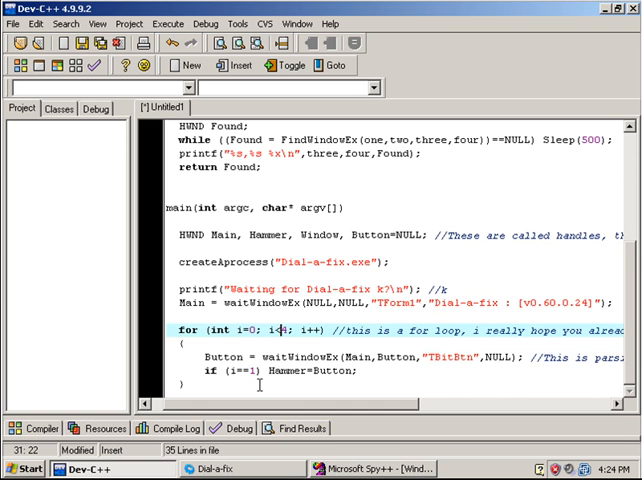
Add PostMessage(Button,BM_CLICK,0,0); //PRESS DA BUTTON after the button loop.
click(400, 356)
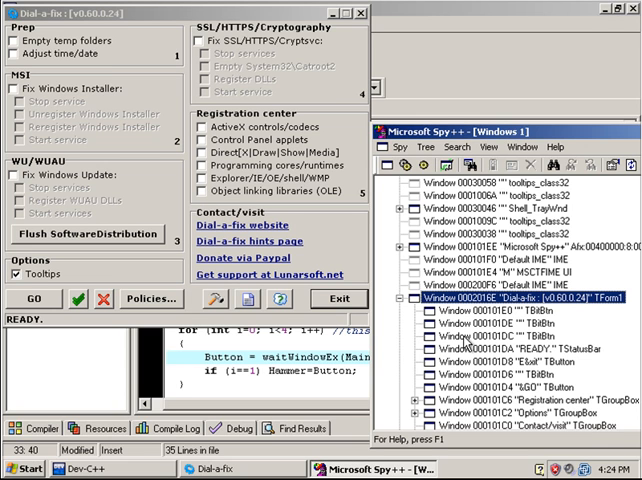
mouse_move(470, 346)
text(})
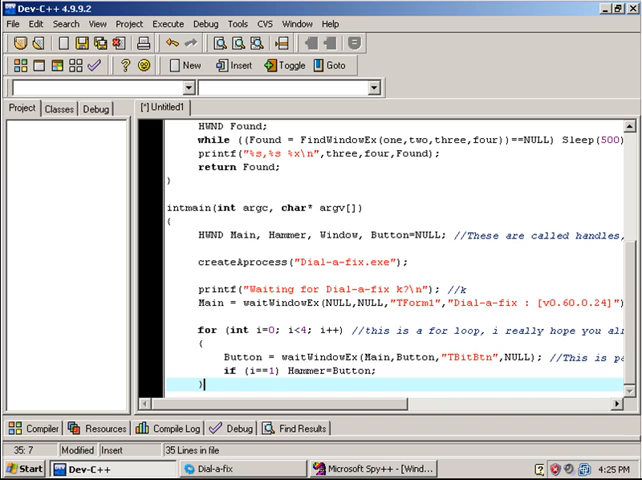
mouse_move(250, 392)
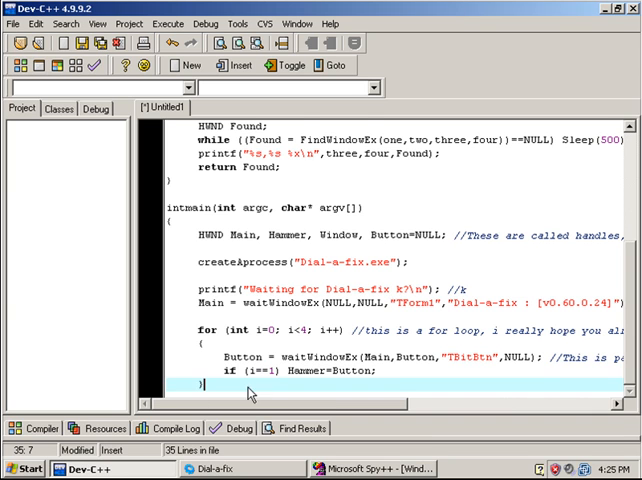
text(PostMessage(Button,BM_CLICK,0,0); //PRESS DA BUTTON)
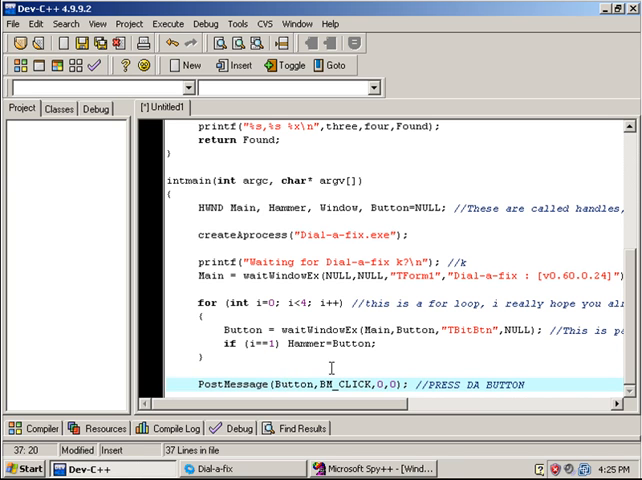
double_click(336, 384)
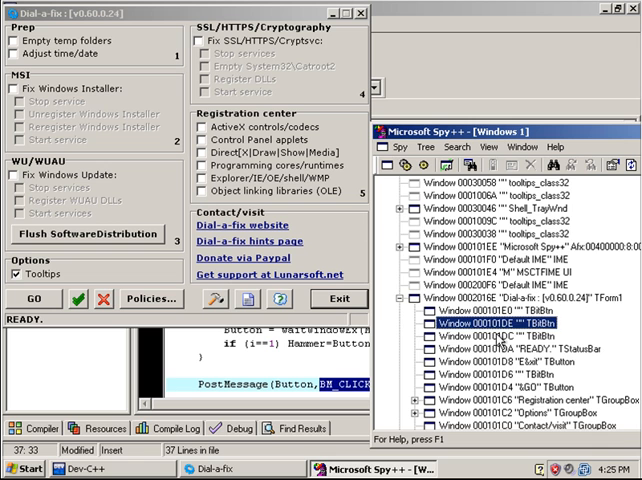
Scroll Spy++ to show Dial-a-fix's TGroupBox children such as Prep and Registration center.
scroll(down, 3)
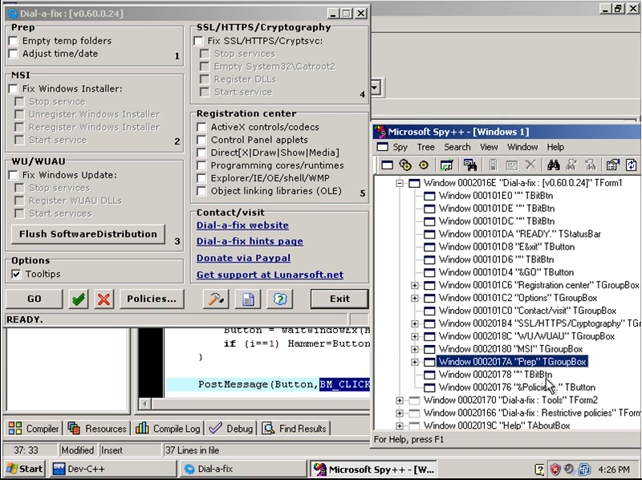
mouse_move(290, 468)
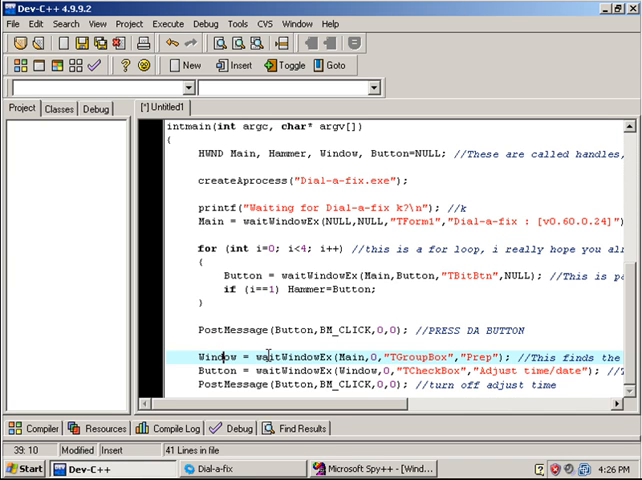
mouse_move(220, 468)
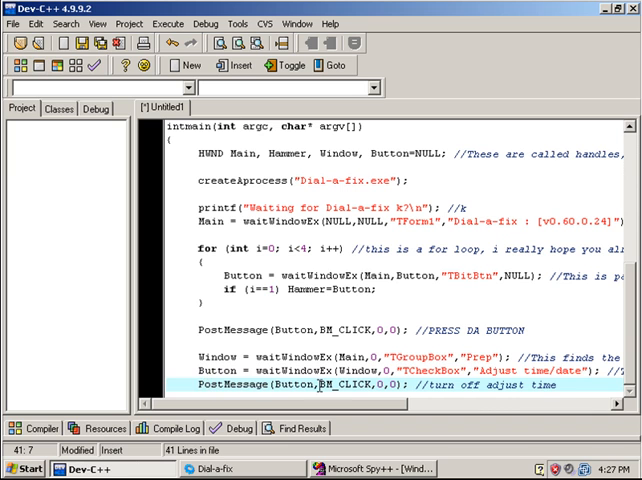
Add code unticking Adjust time/date, pressing Flush SoftwareDistribution and answering &Yes on Confirm.
key(Return)
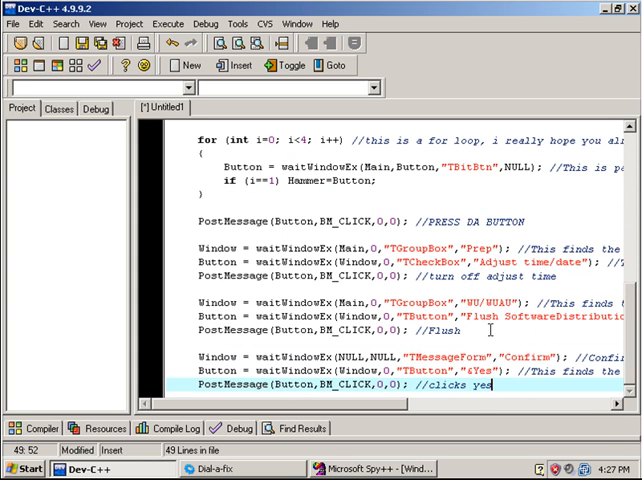
mouse_move(490, 328)
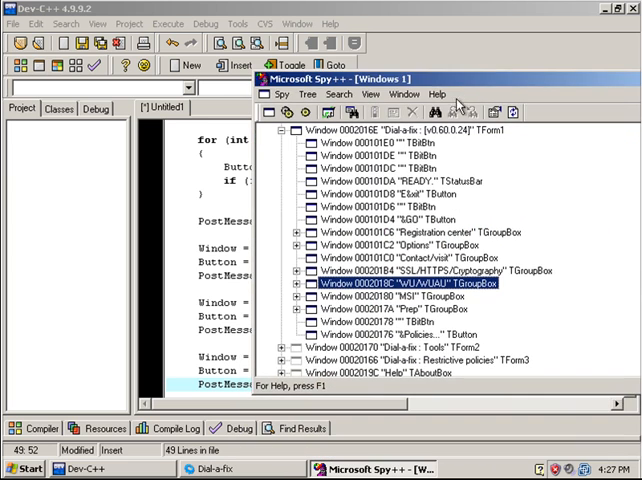
Expand Dial-a-fix's WU/WUAU TGroupBox to list its TCheckBox children and Flush button.
click(298, 284)
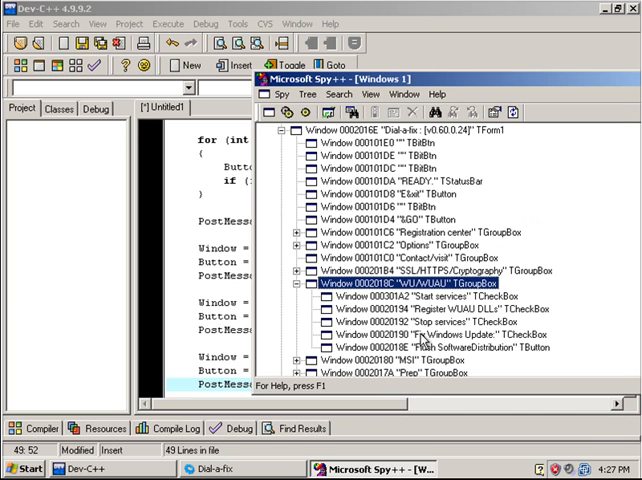
click(430, 348)
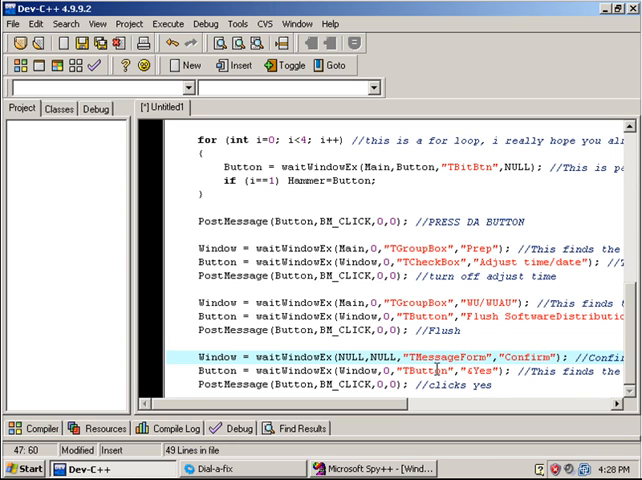
double_click(384, 356)
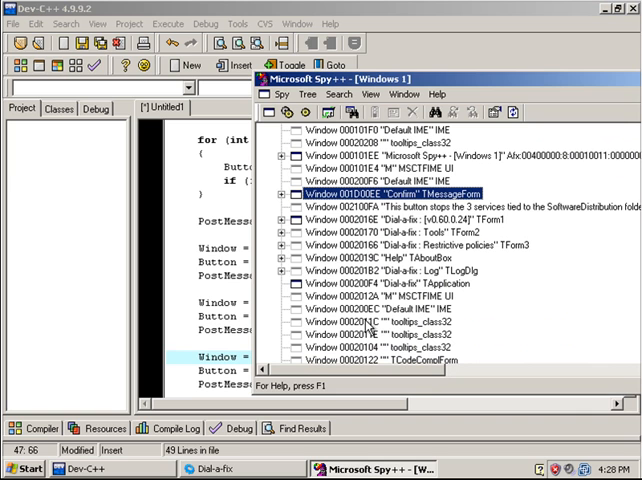
Select the Confirm TMessageForm entry in the Spy++ top-level window list.
click(284, 192)
text( //clicks yes)
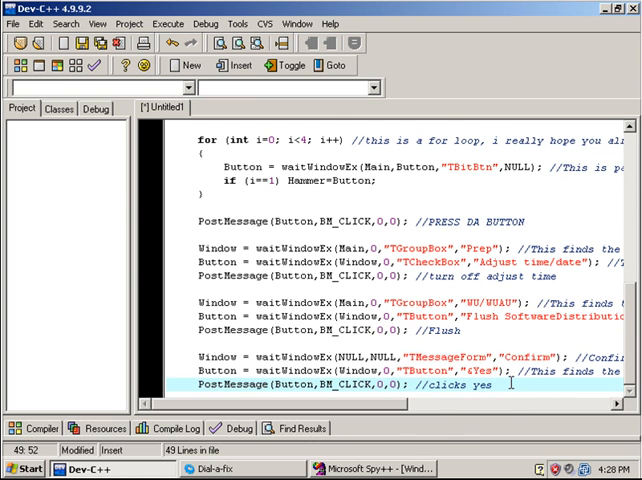
Scroll down through the source before bringing the Spy++ window list forward.
scroll(down, 3)
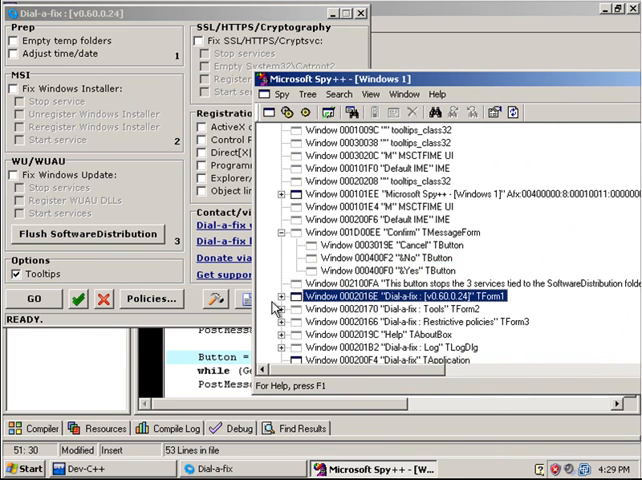
Expand the Dial-a-fix TForm1 node to read its GO TButton for the wait loop.
click(284, 296)
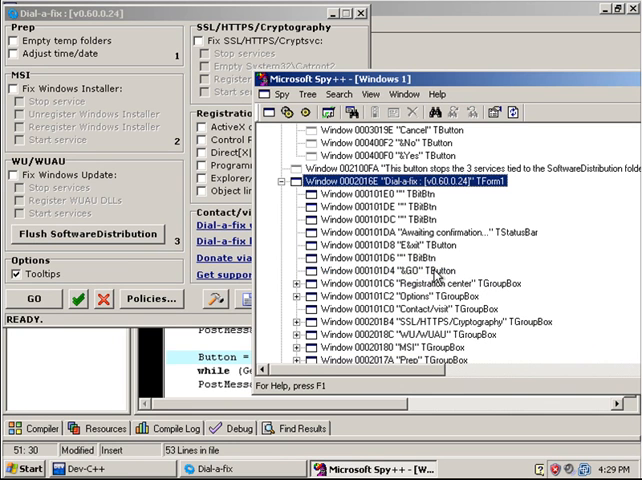
click(420, 270)
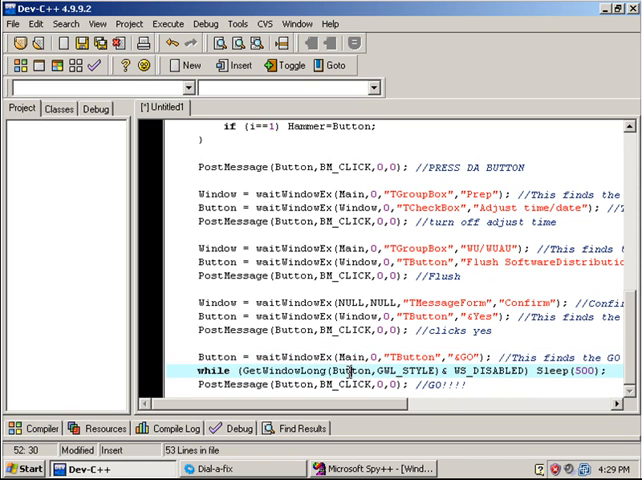
Inspect a Dial-a-fix control's Window Properties styles, such as WS_VISIBLE.
double_click(344, 370)
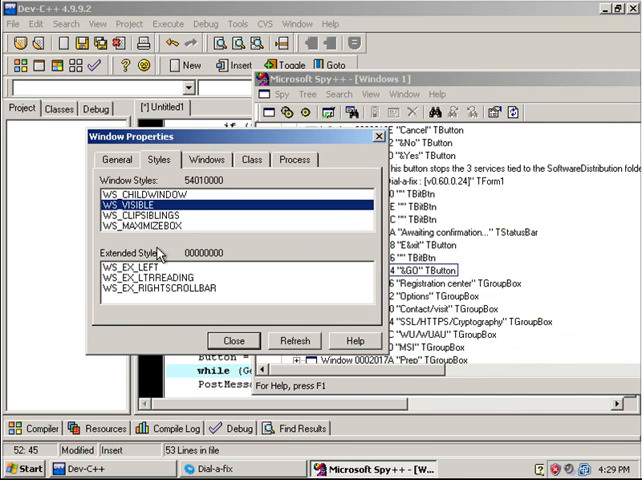
Inspect a second control's styles including WS_DISABLED and highlight WS_DISABLED in the wait loop.
click(232, 340)
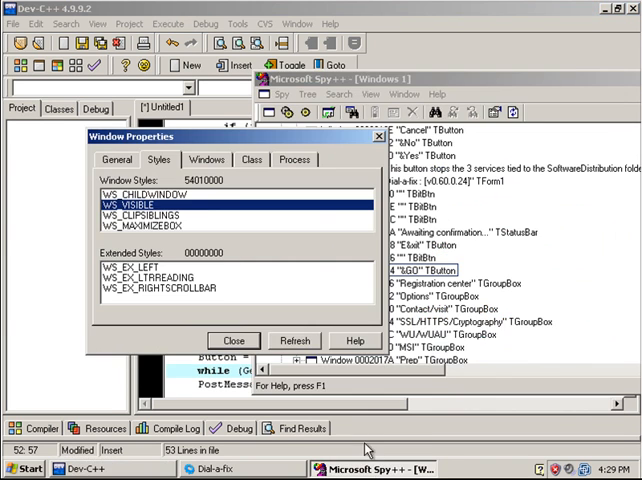
click(150, 192)
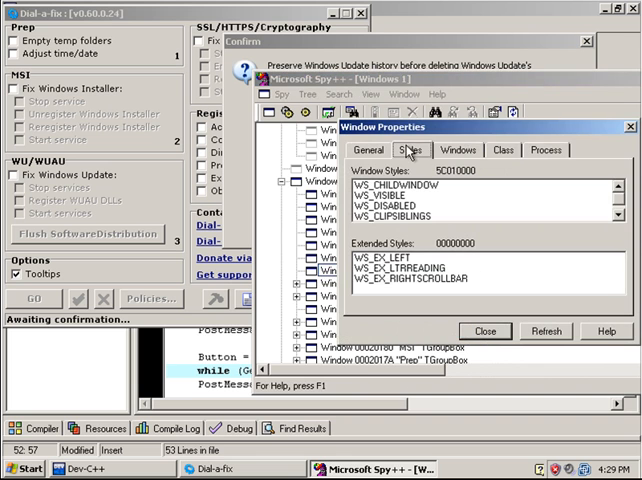
click(398, 216)
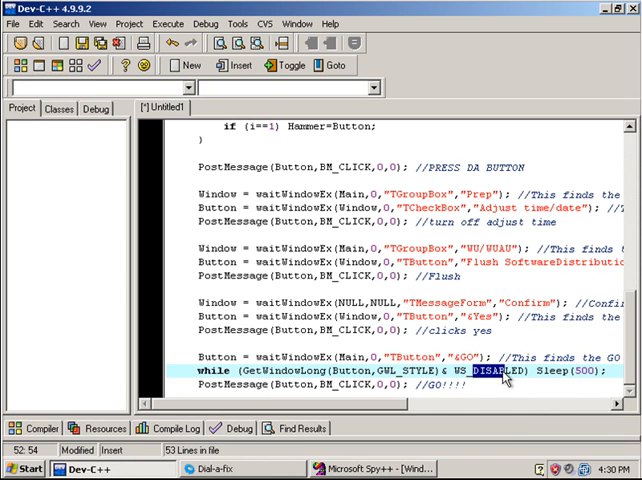
Expand Dial-a-fix's TForm1 node to read the Exit and Policies TButton class names.
click(304, 384)
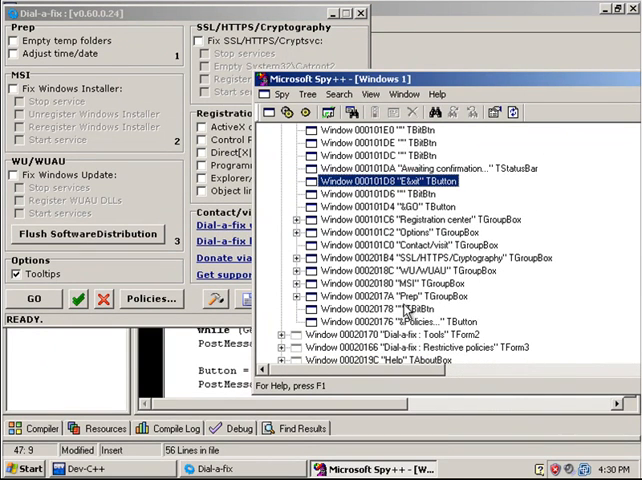
Bring Dial-a-fix forward after adding the Policies button locate-and-click lines.
click(400, 320)
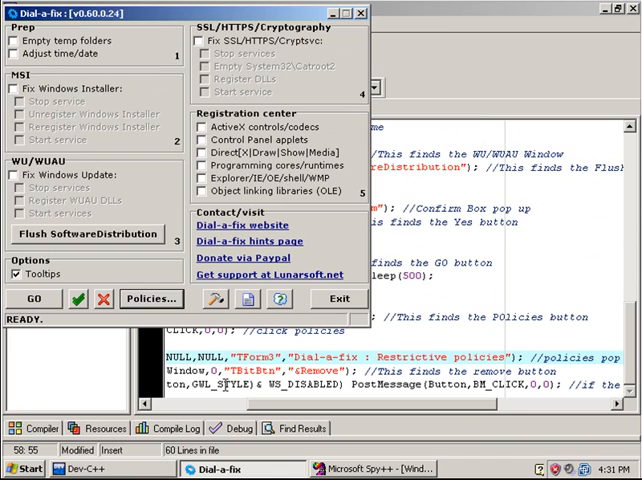
Show Dial-a-fix's Restrictive policies window and read its TForm3/TBitBtn Remove button in Spy++.
click(152, 298)
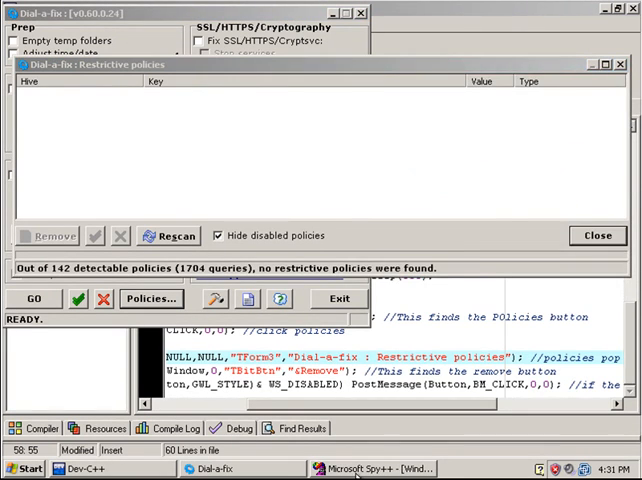
click(376, 468)
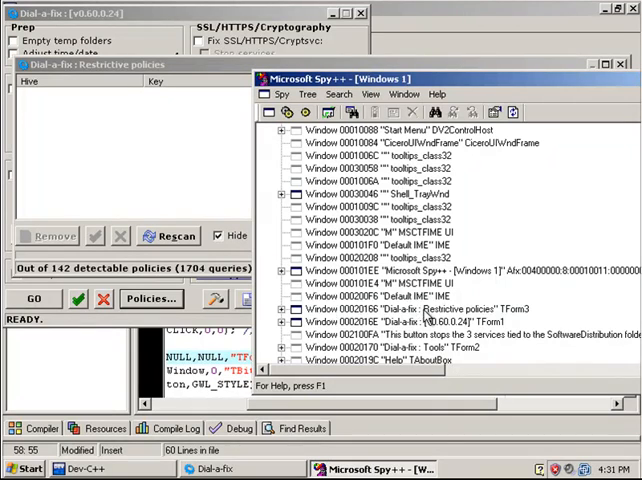
click(410, 308)
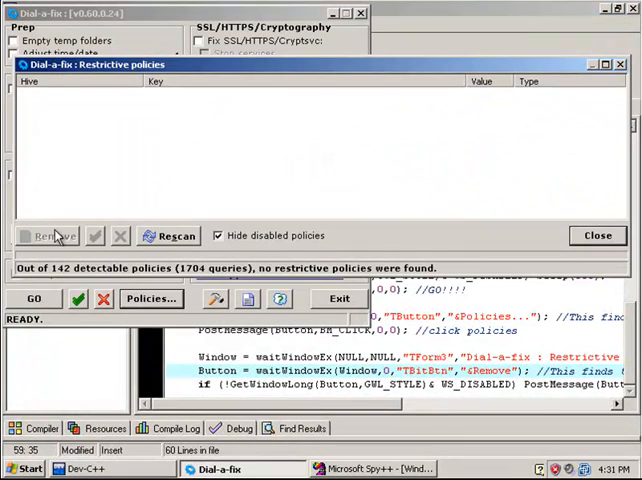
mouse_move(548, 232)
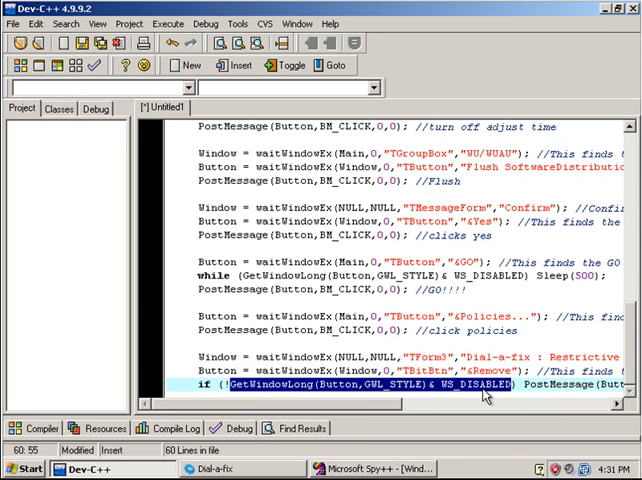
Write the Close click line, selecting a word in the policies window title string.
scroll(right, 3)
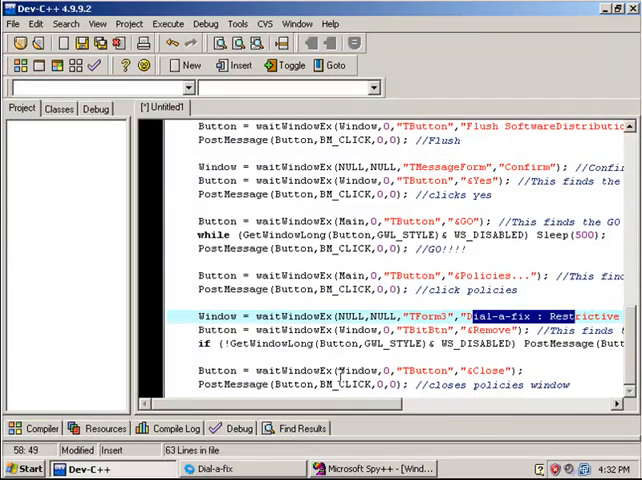
double_click(360, 372)
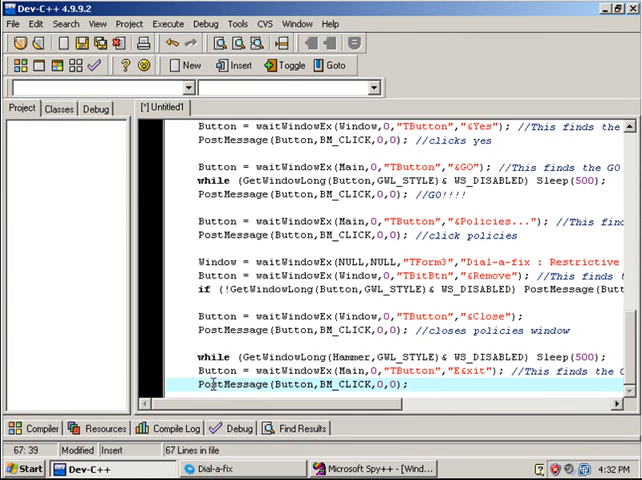
Check Dial-a-fix's Exit button state, then return to the top of main in the source.
click(212, 468)
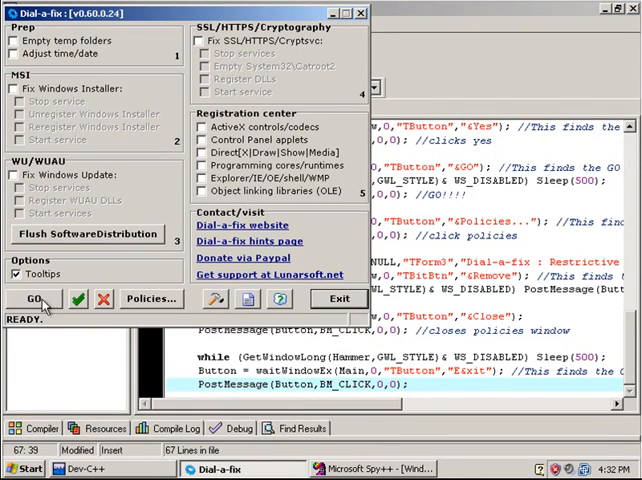
click(20, 88)
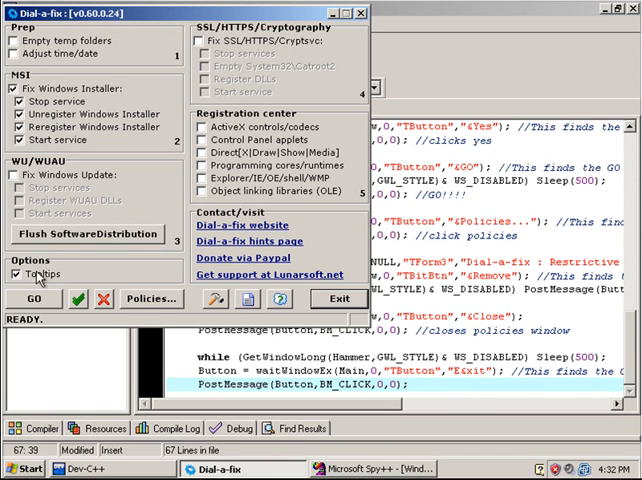
click(36, 298)
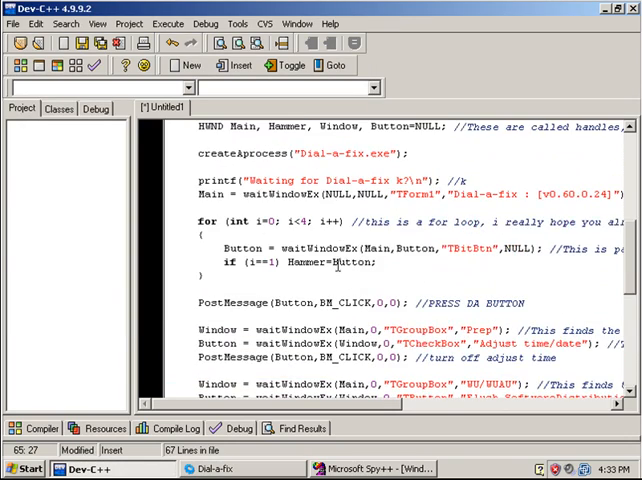
scroll(down, 3)
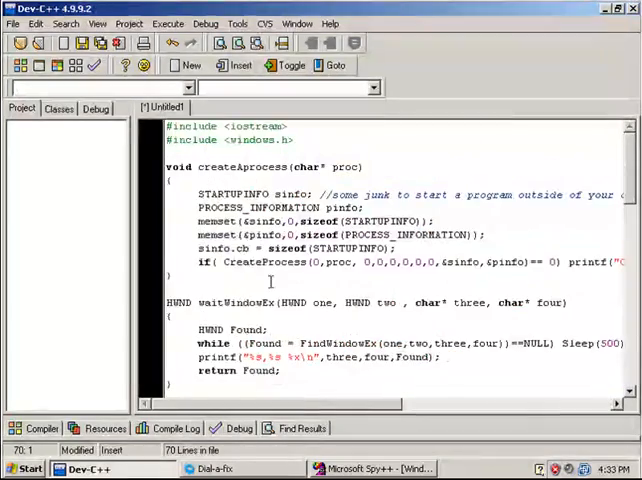
scroll(down, 3)
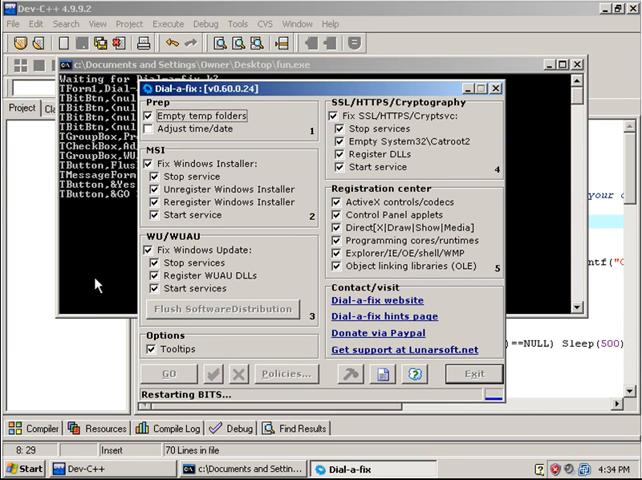
Compile and run the program so it drives Dial-a-fix through its fixes and exits to the desktop.
click(168, 372)
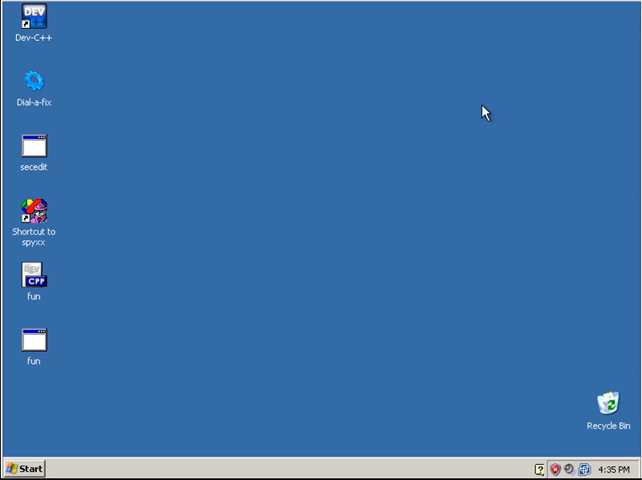
mouse_move(276, 262)
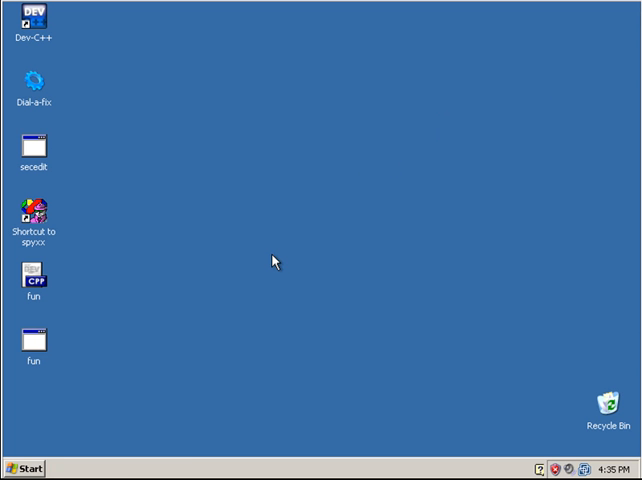
mouse_move(216, 348)
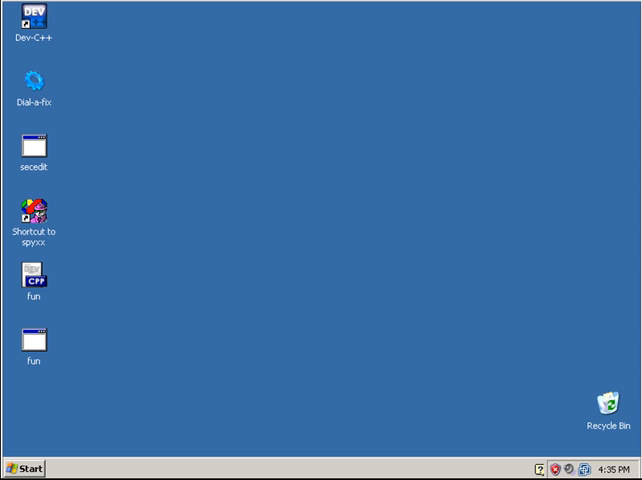
mouse_move(160, 330)
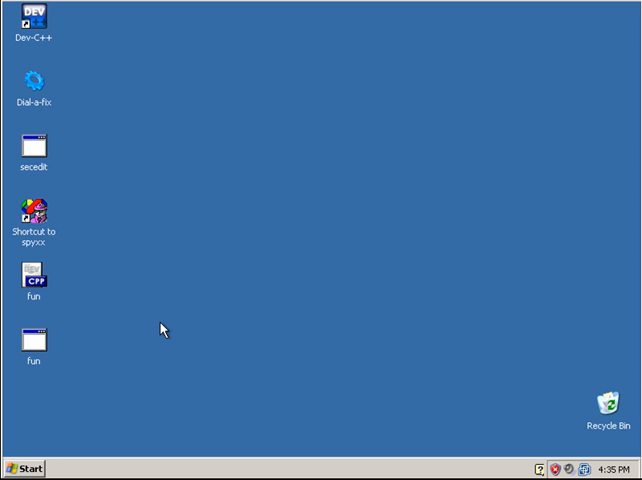
mouse_move(156, 336)
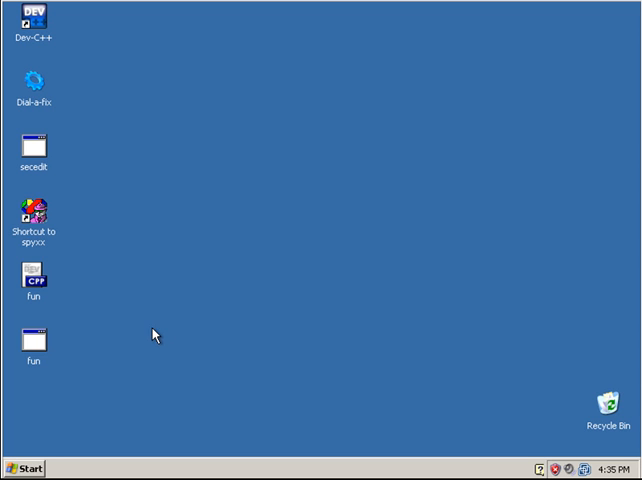
mouse_move(280, 184)
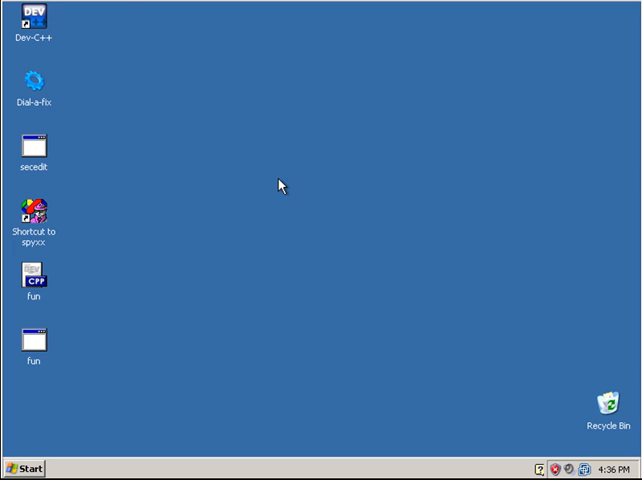